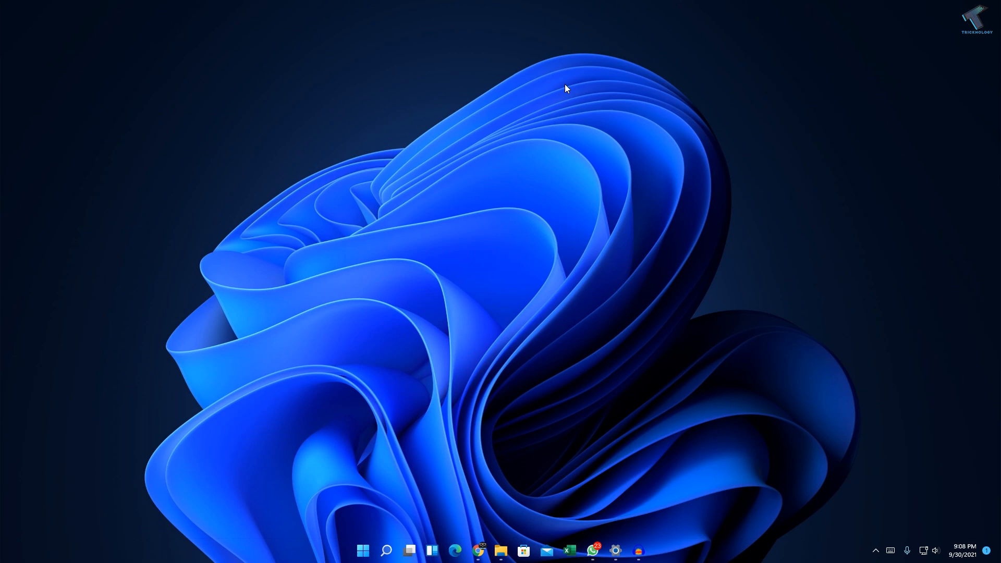
Search Windows until the Run app appears as the best match.
click(386, 550)
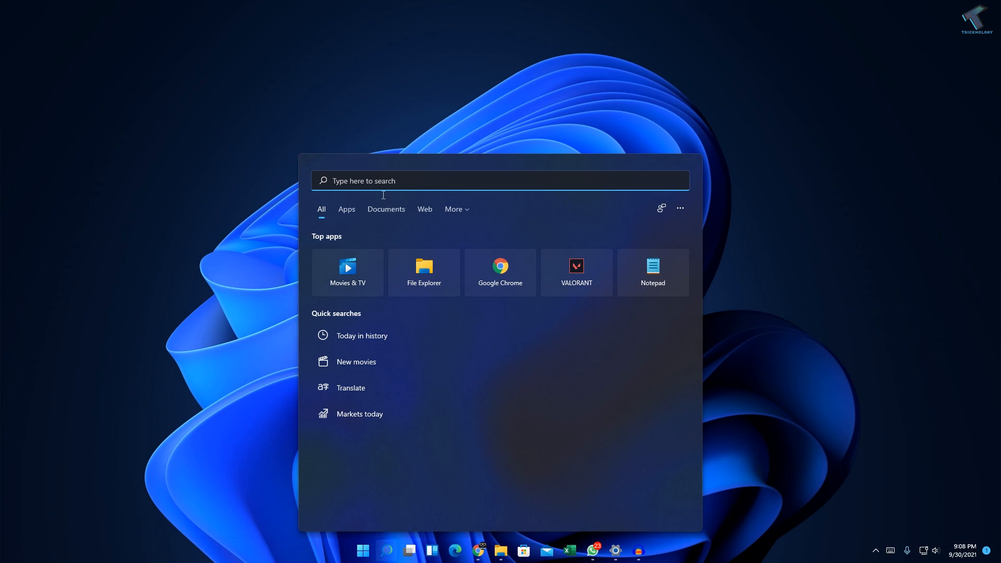
text(Netflix)
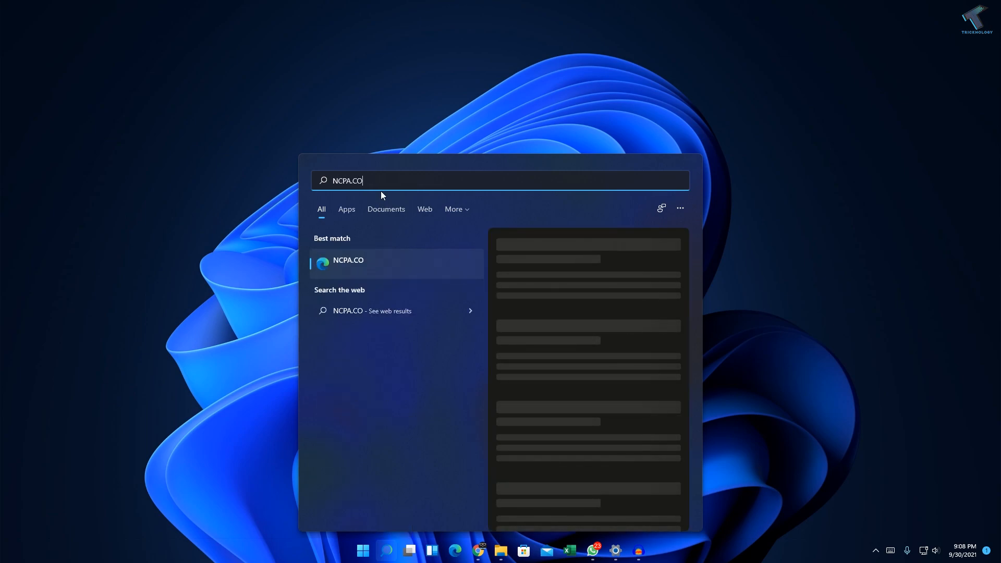
text(PL)
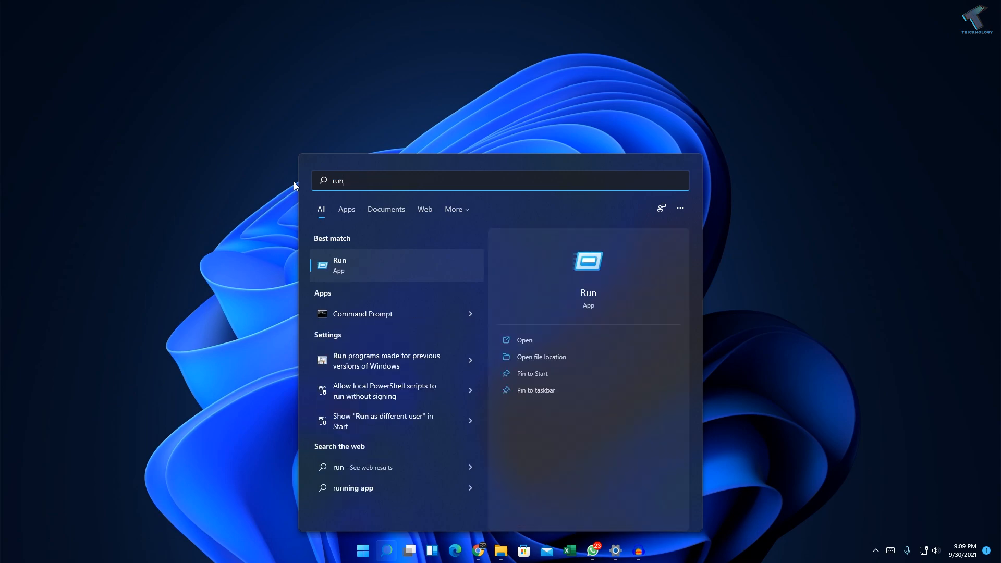
Launch Run and execute ncpa.cpl to open Network Connections.
click(524, 341)
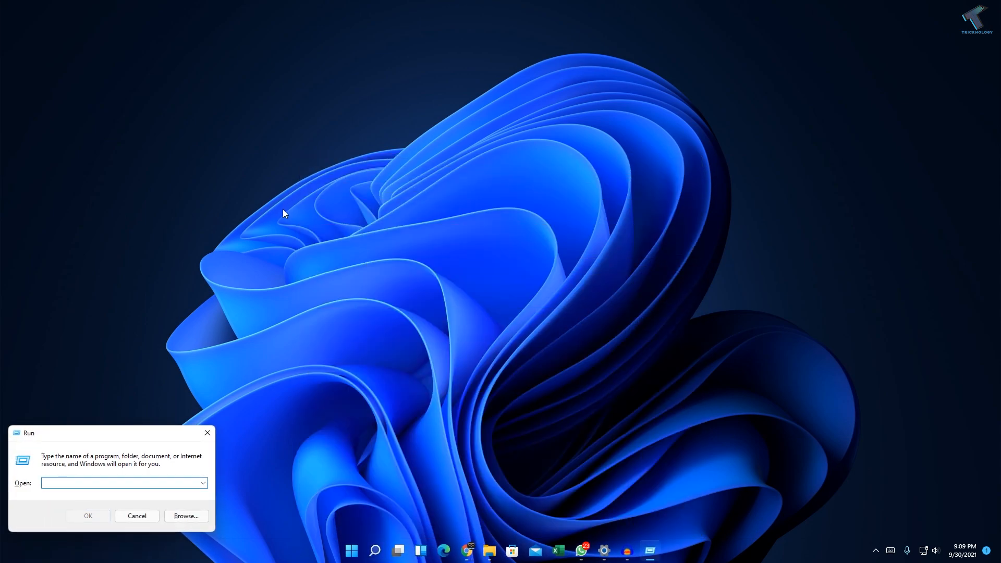
text(ncpa.cpl)
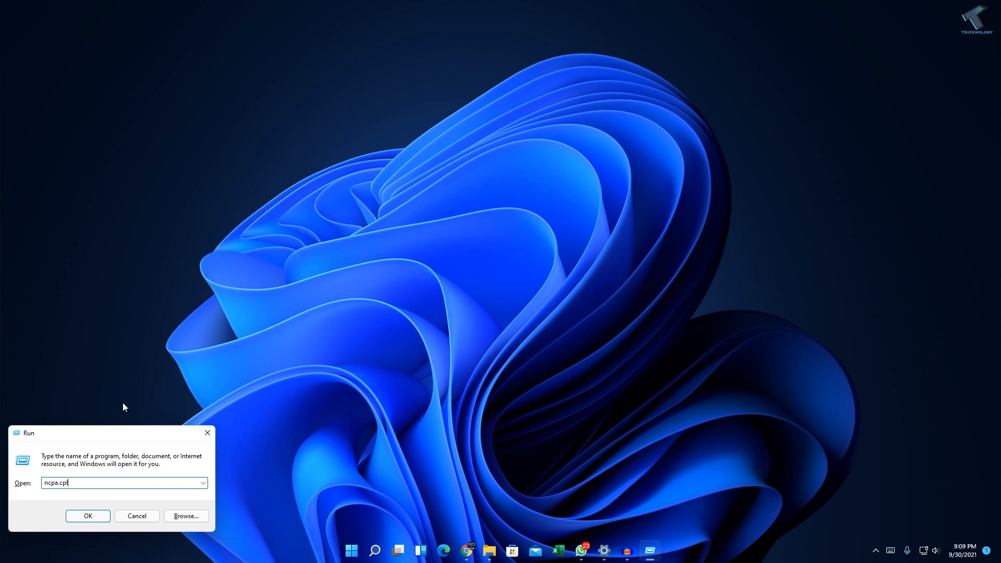
click(87, 515)
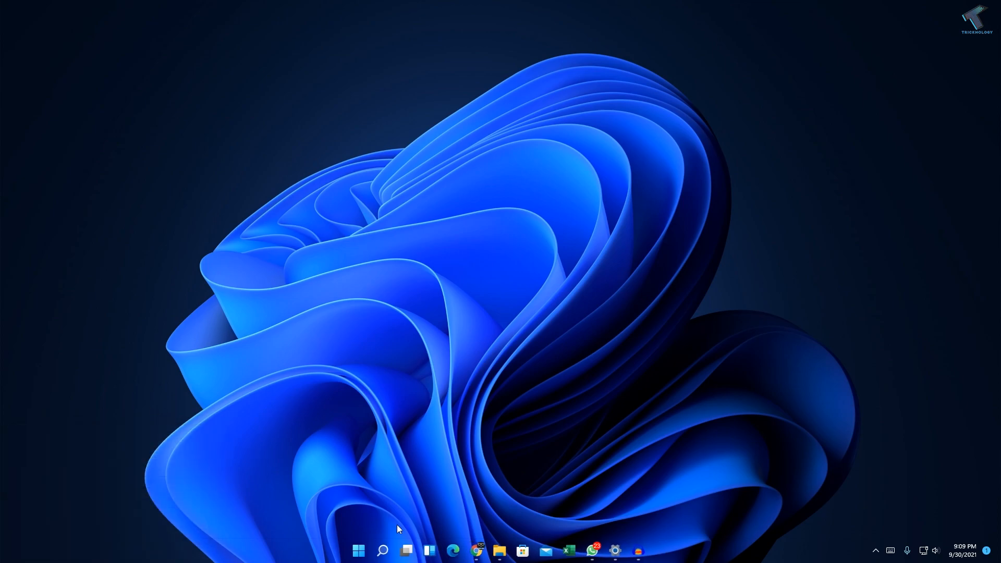
text(ncp)
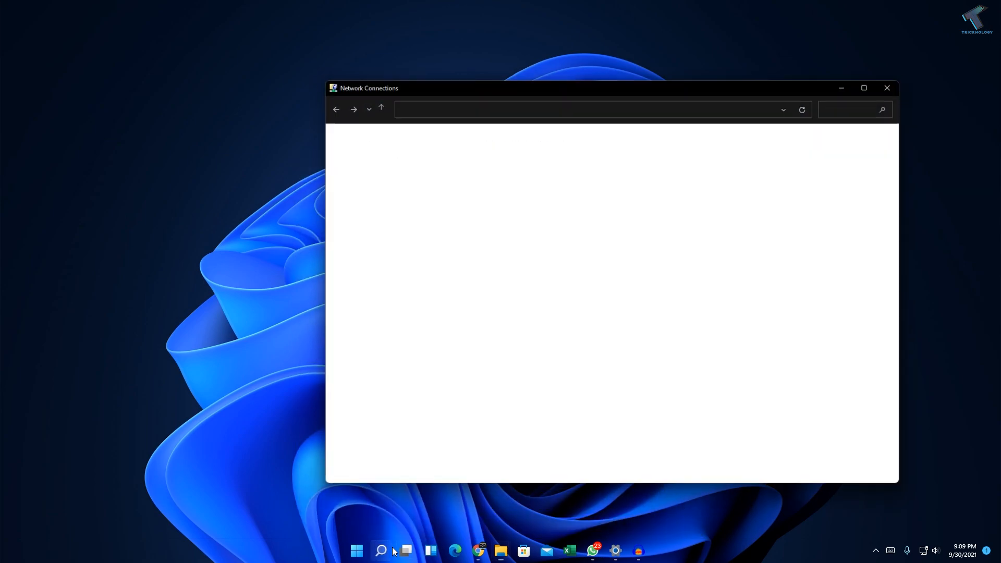
Open the Ethernet adapter's Properties and scroll to TCP/IPv4.
right_click(364, 150)
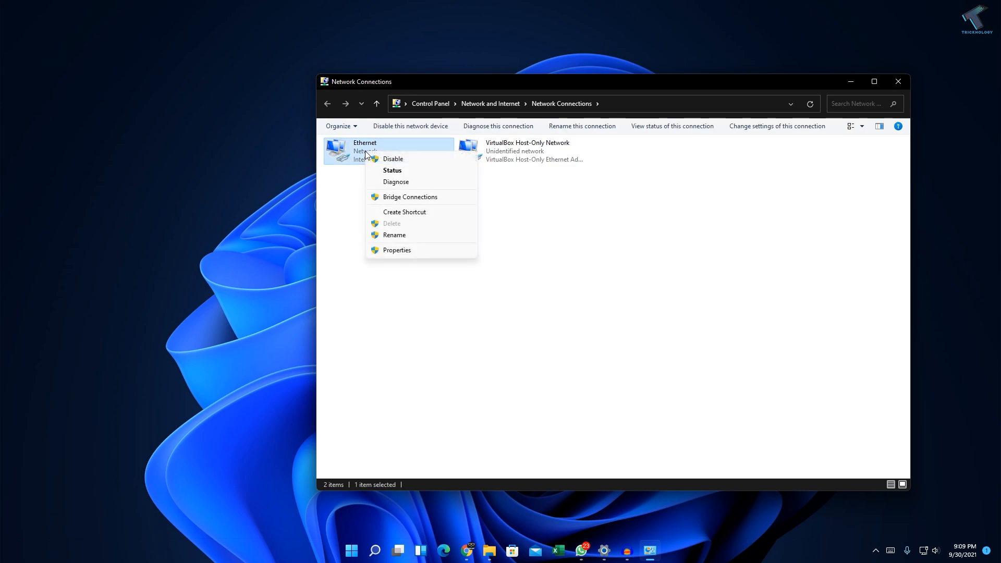
click(396, 250)
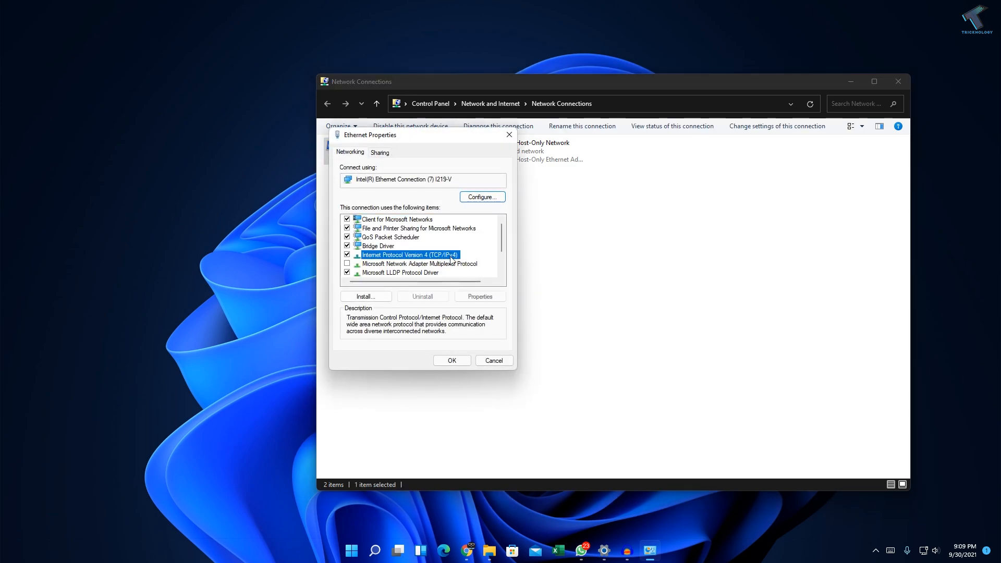
scroll(down, 3)
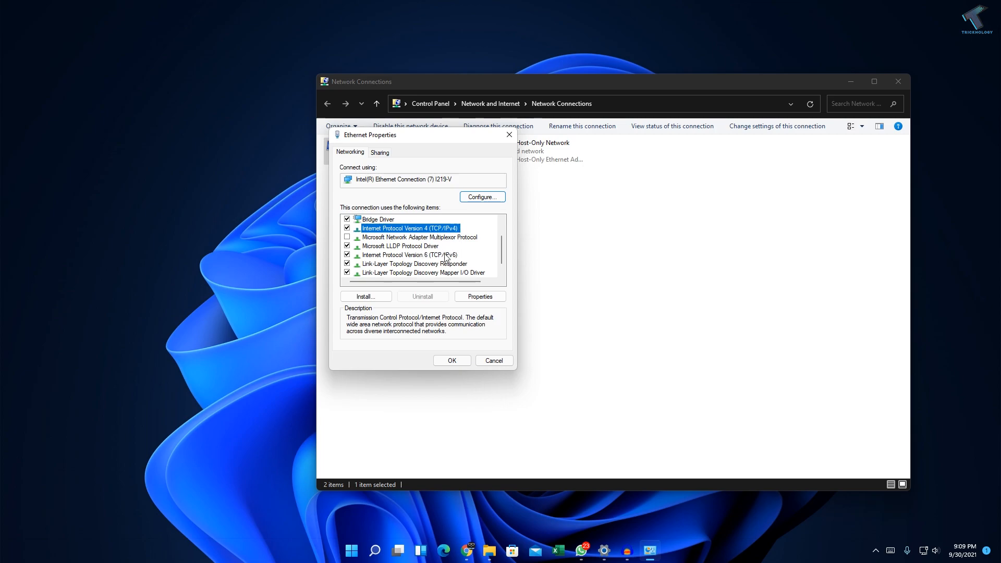
mouse_move(500, 248)
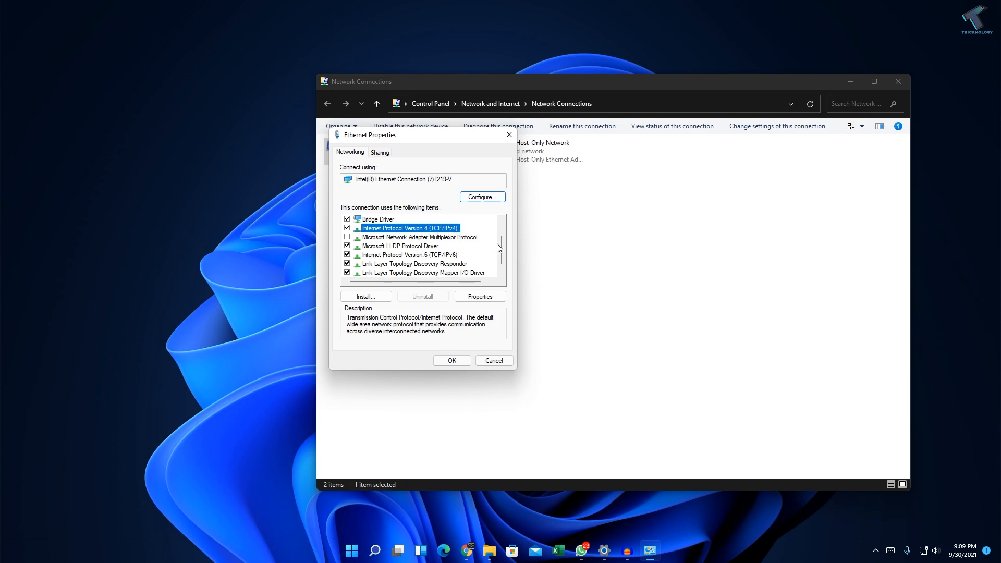
Open TCP/IPv4 properties showing static IP 192.168.0.141 and manual DNS.
click(479, 296)
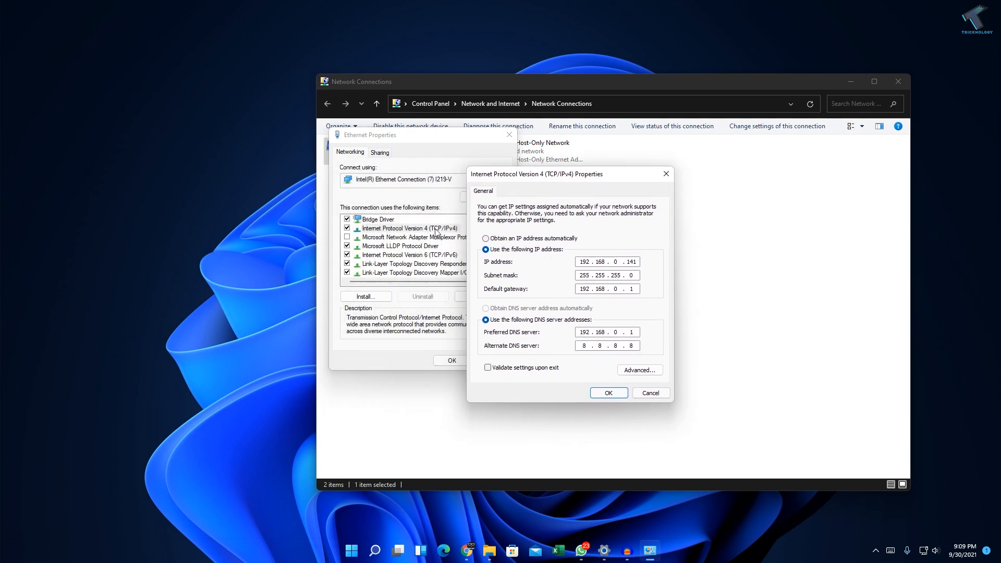
mouse_move(517, 254)
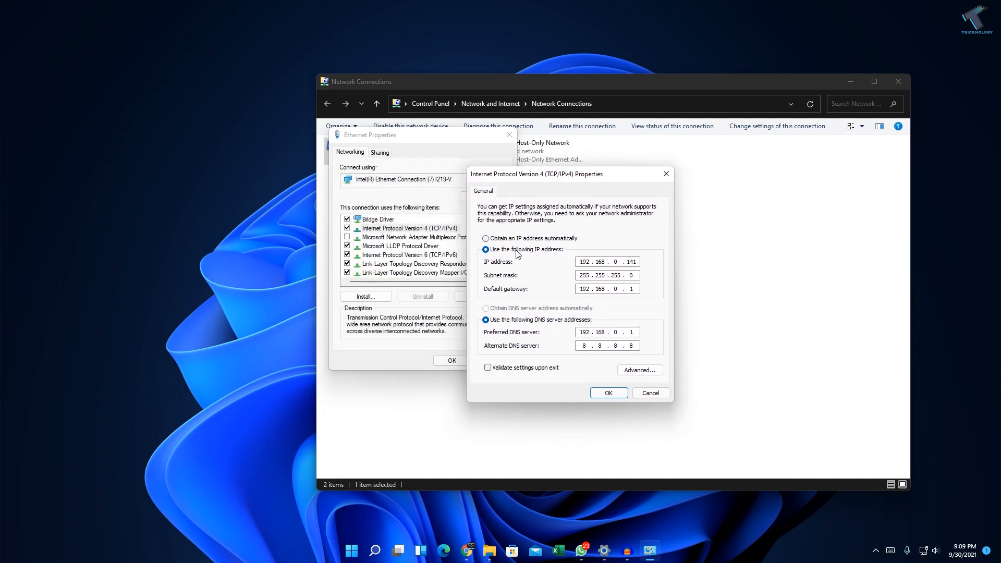
mouse_move(612, 284)
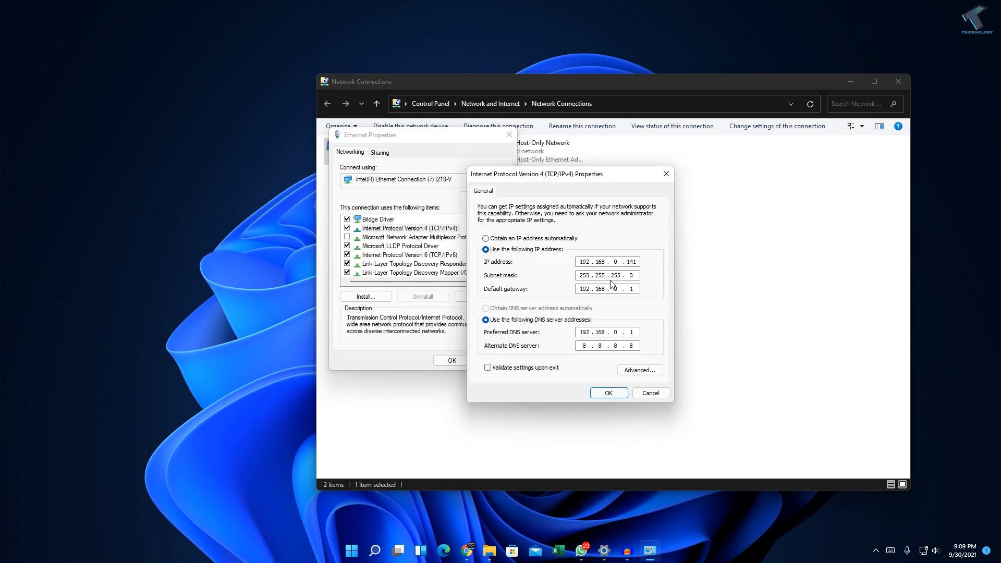
mouse_move(637, 271)
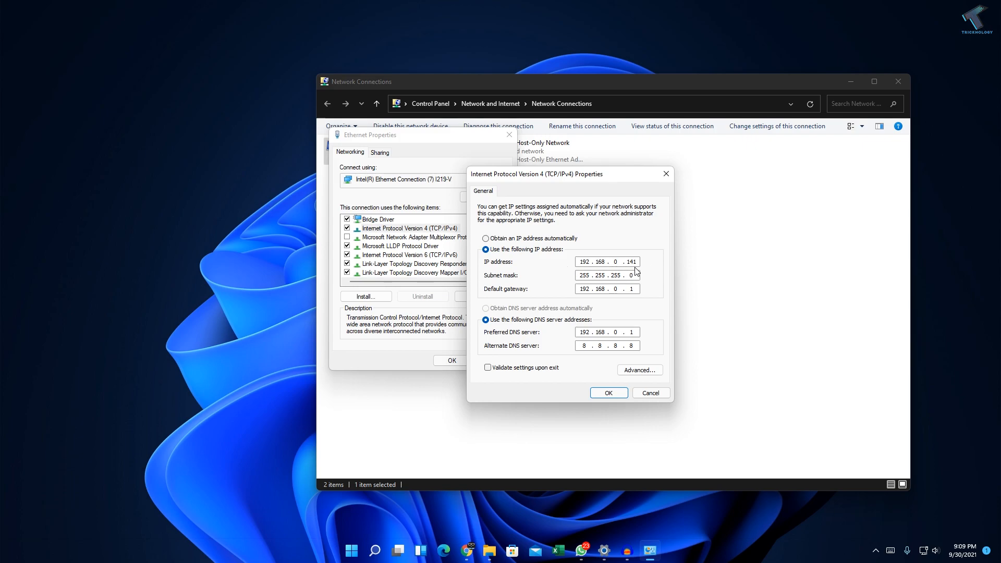
mouse_move(564, 258)
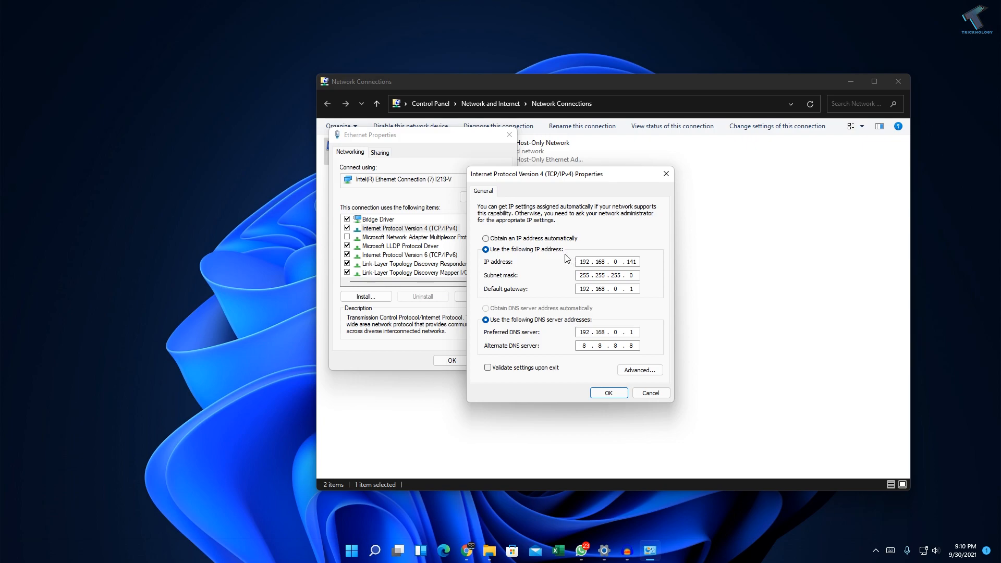
mouse_move(563, 245)
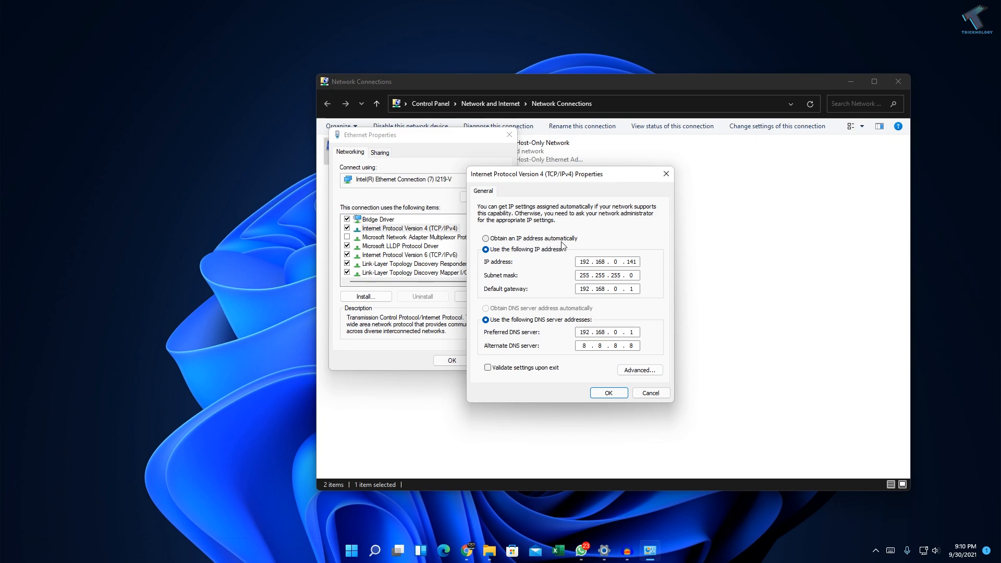
mouse_move(579, 247)
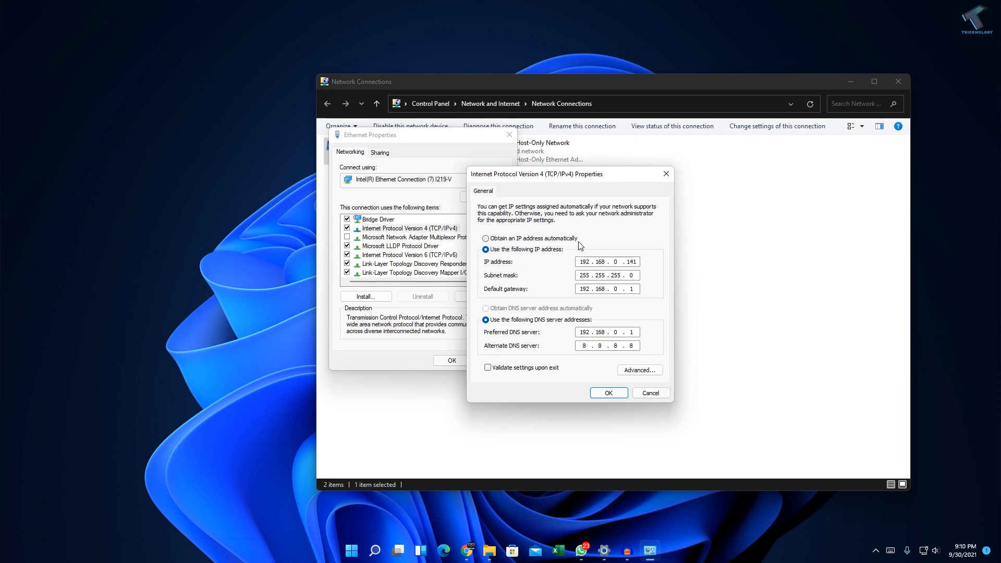
mouse_move(609, 403)
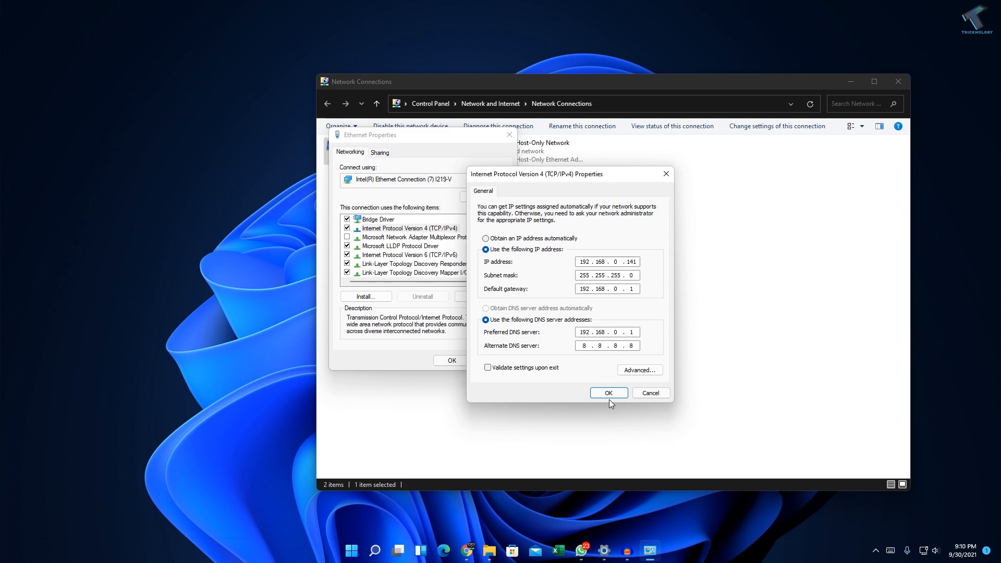
mouse_move(376, 550)
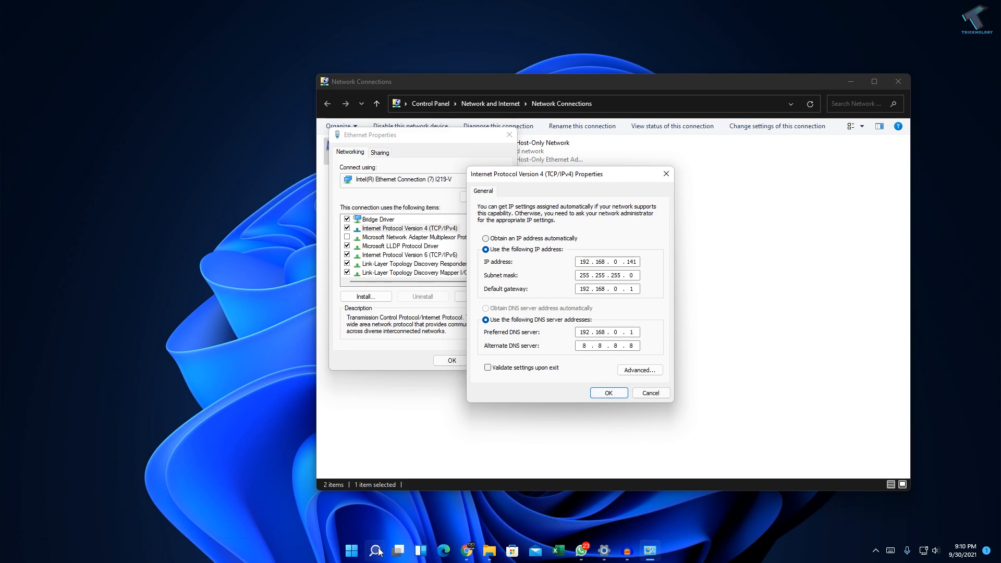
Start a blank untitled Notepad document from the taskbar.
click(661, 549)
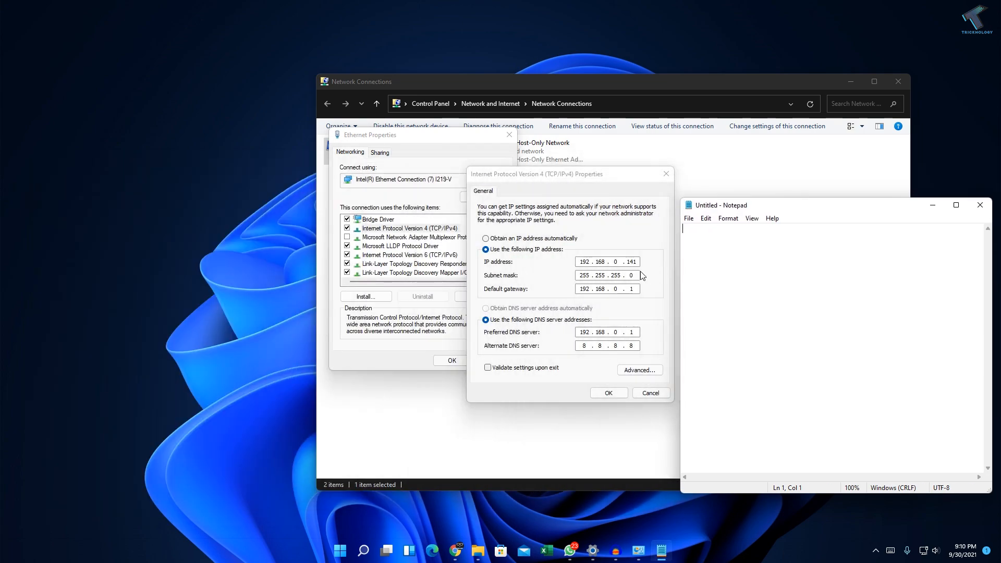
mouse_move(728, 265)
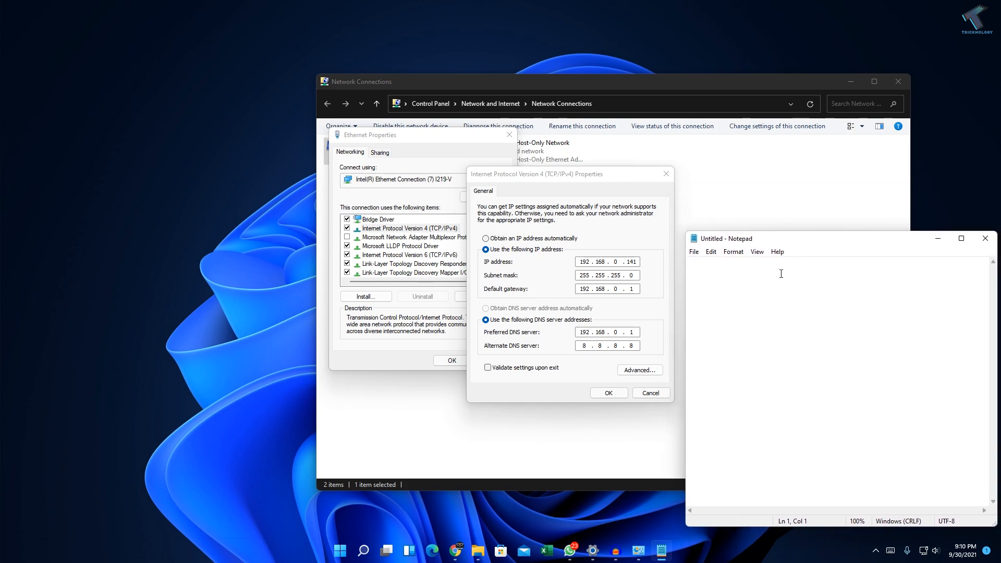
mouse_move(727, 285)
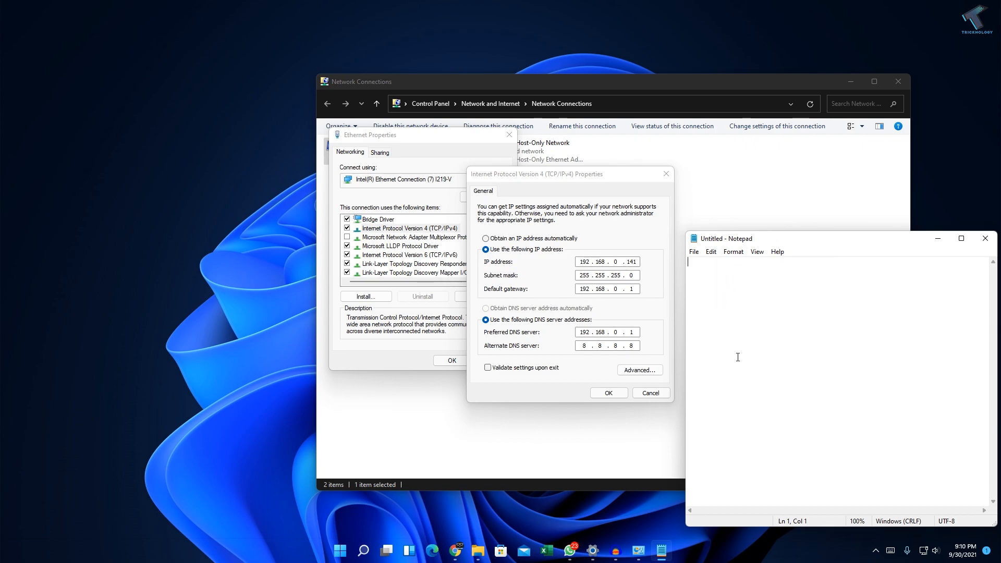
Switch IPv4 to obtain IP address and DNS servers automatically, and confirm with OK.
click(486, 238)
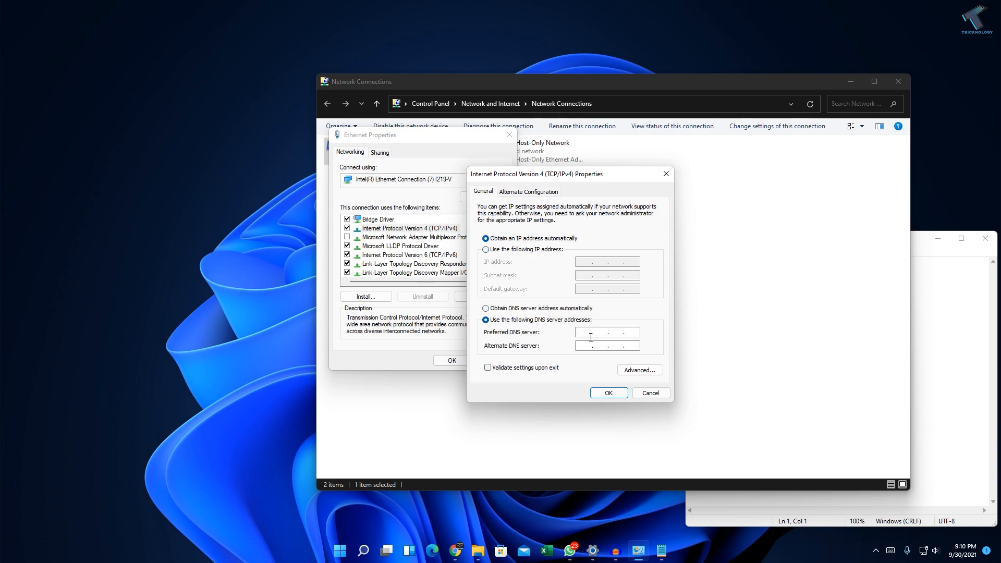
click(605, 331)
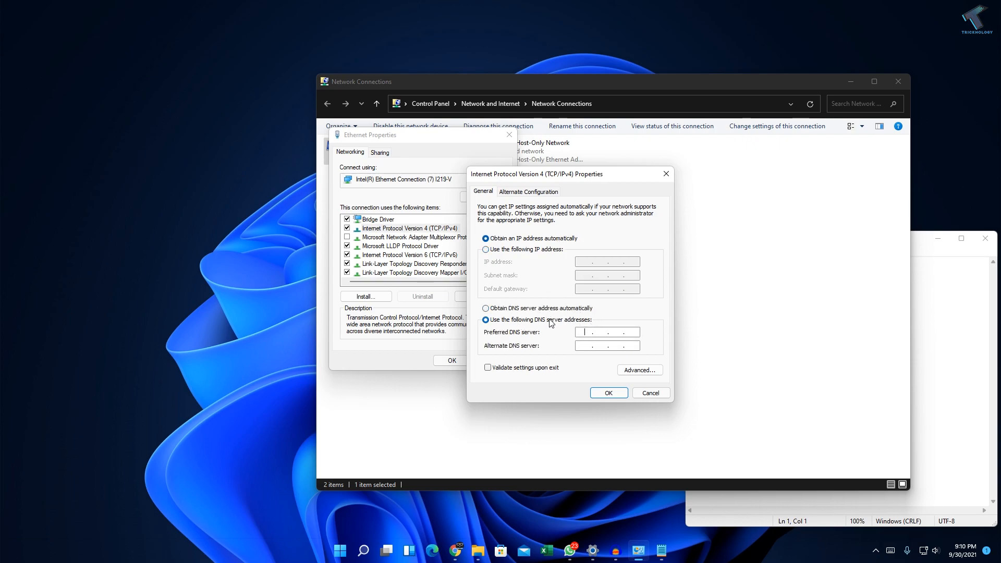
click(486, 308)
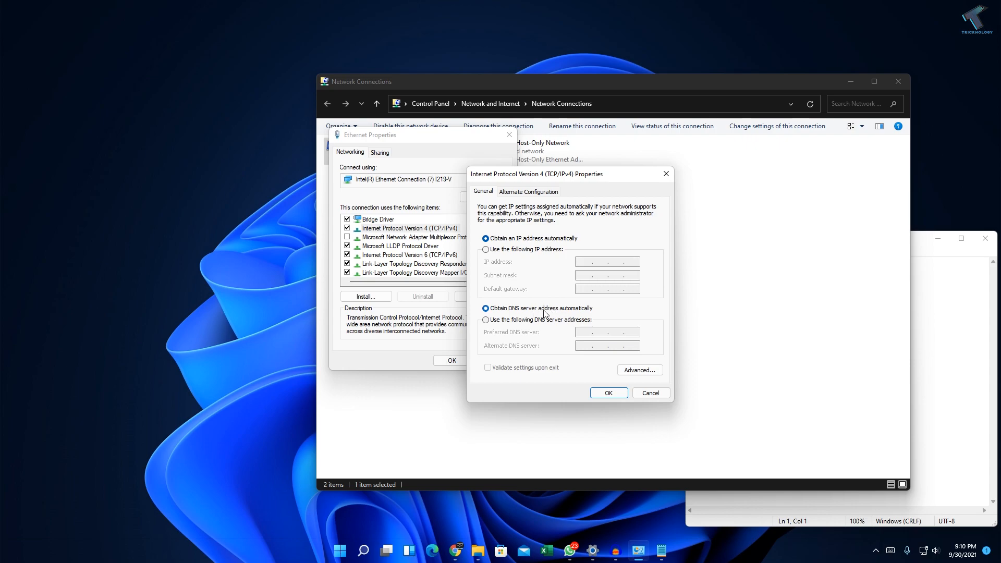
mouse_move(598, 312)
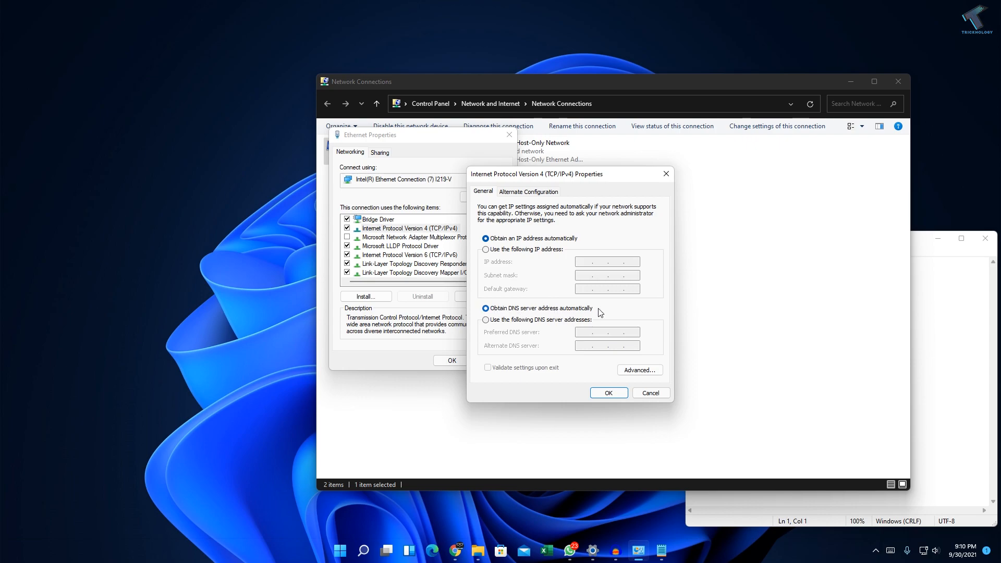
click(608, 393)
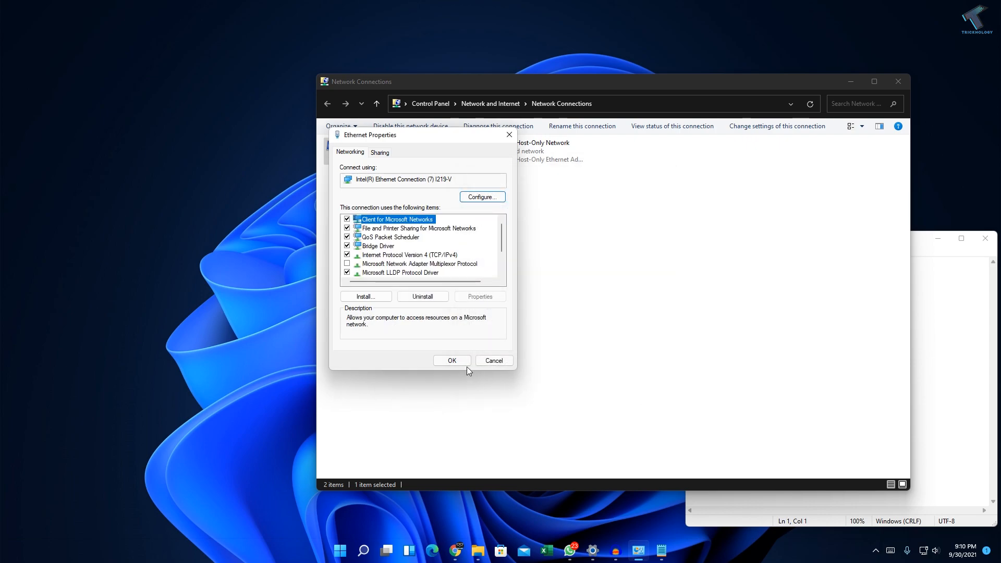
Open the Ethernet connection's Status window via its right-click menu.
right_click(364, 151)
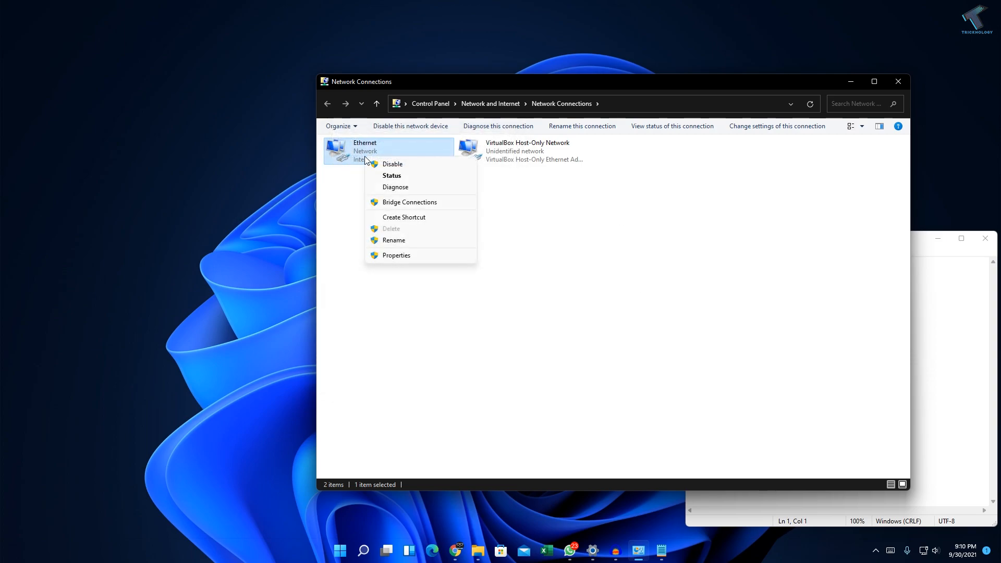
click(391, 176)
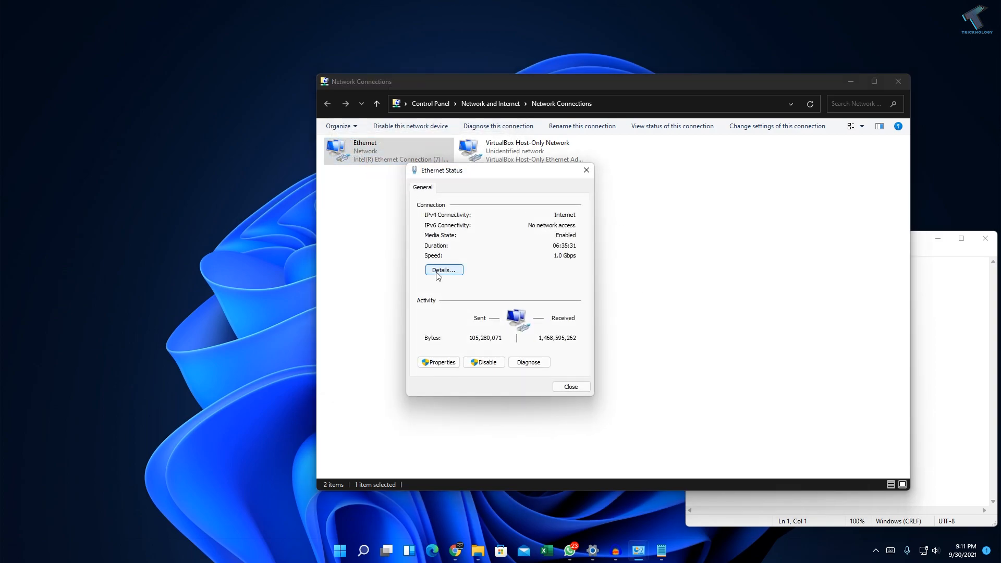